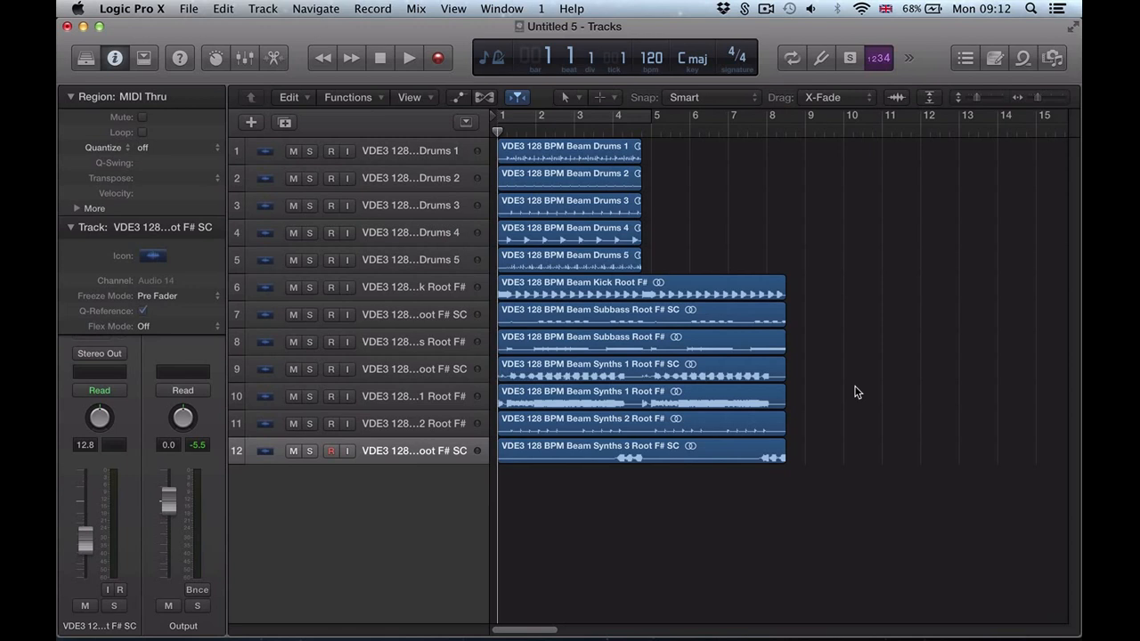
# - Play the 128 BPM loops briefly against the 120 BPM project tempo, then stop
pyautogui.click(409, 57)
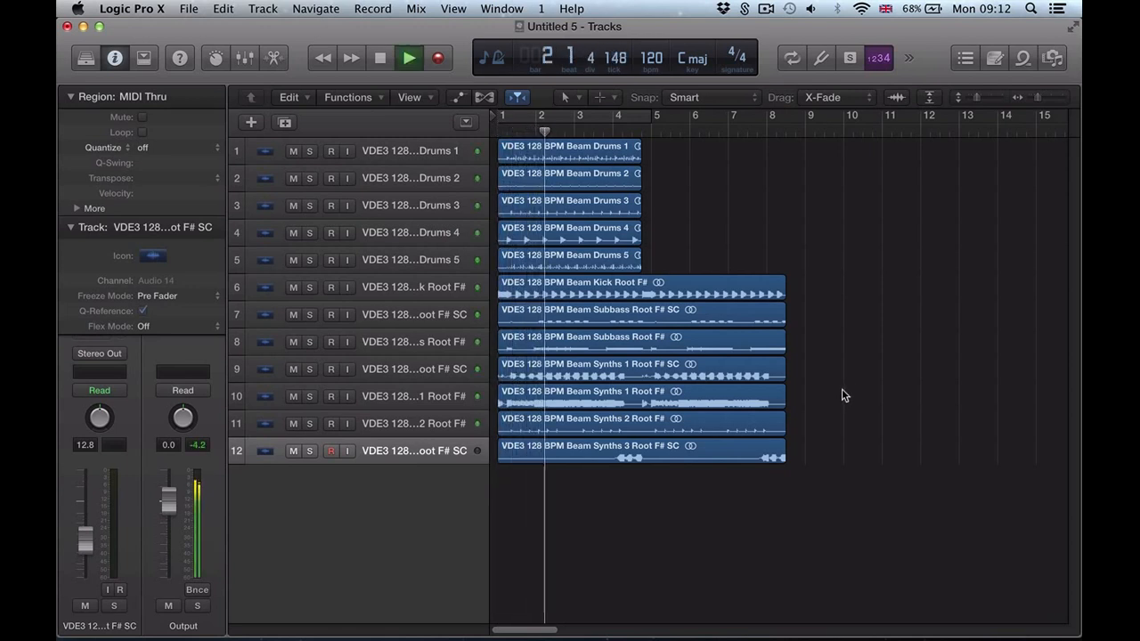
pyautogui.click(380, 57)
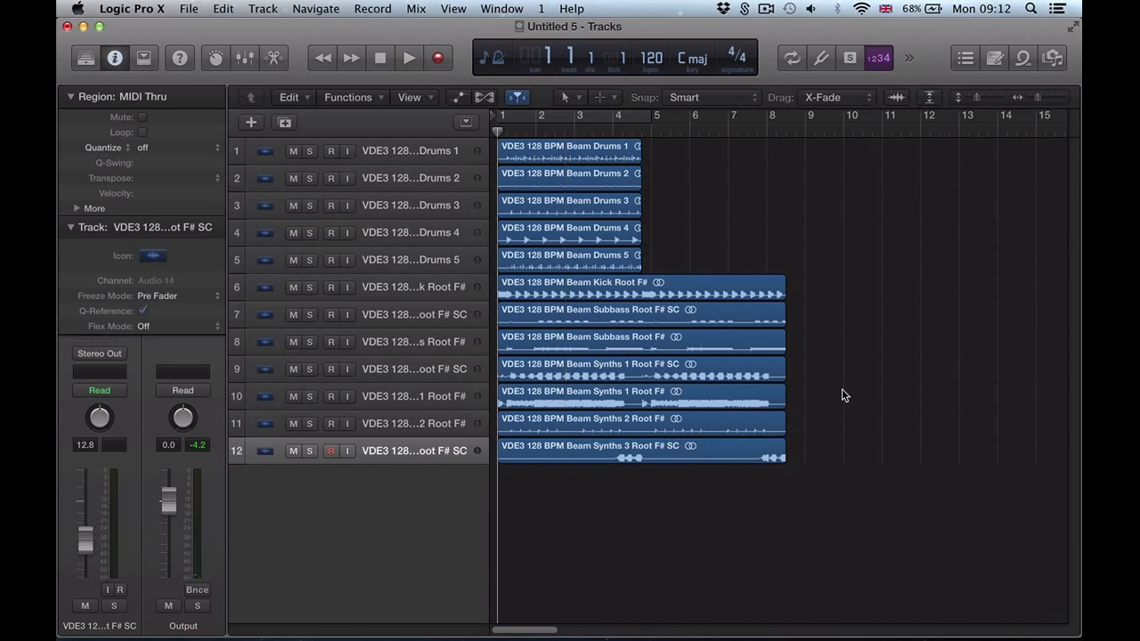
pyautogui.moveTo(798, 284)
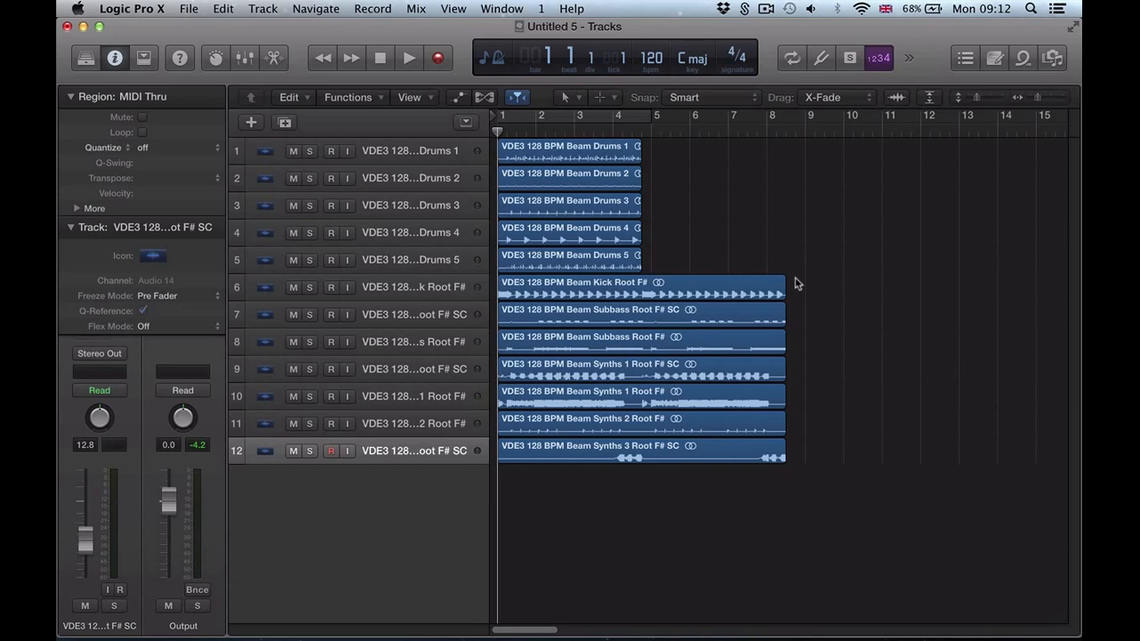
pyautogui.moveTo(650, 217)
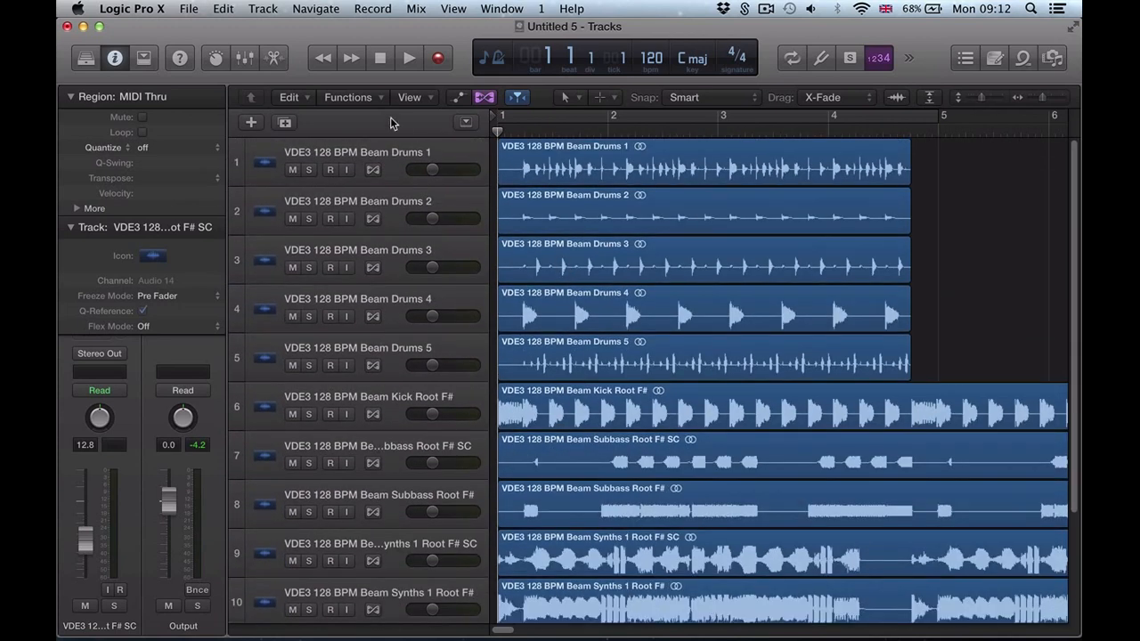
# - Enable slicing flex time on Drums 1 and 2 and start playback of the drum and kick loops
pyautogui.click(704, 164)
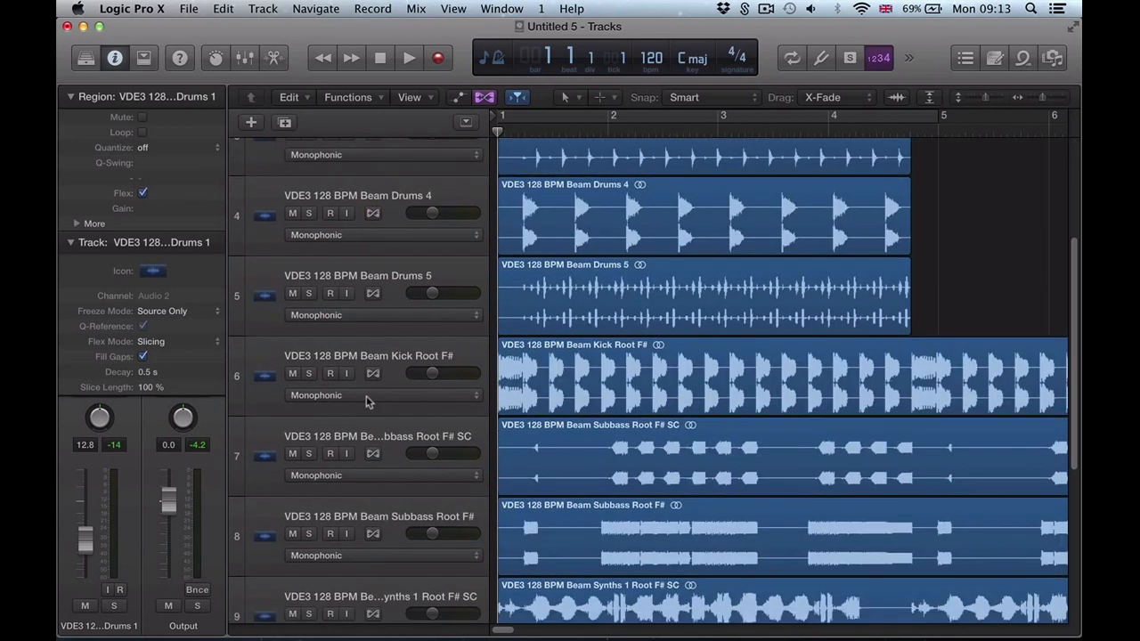
pyautogui.click(357, 454)
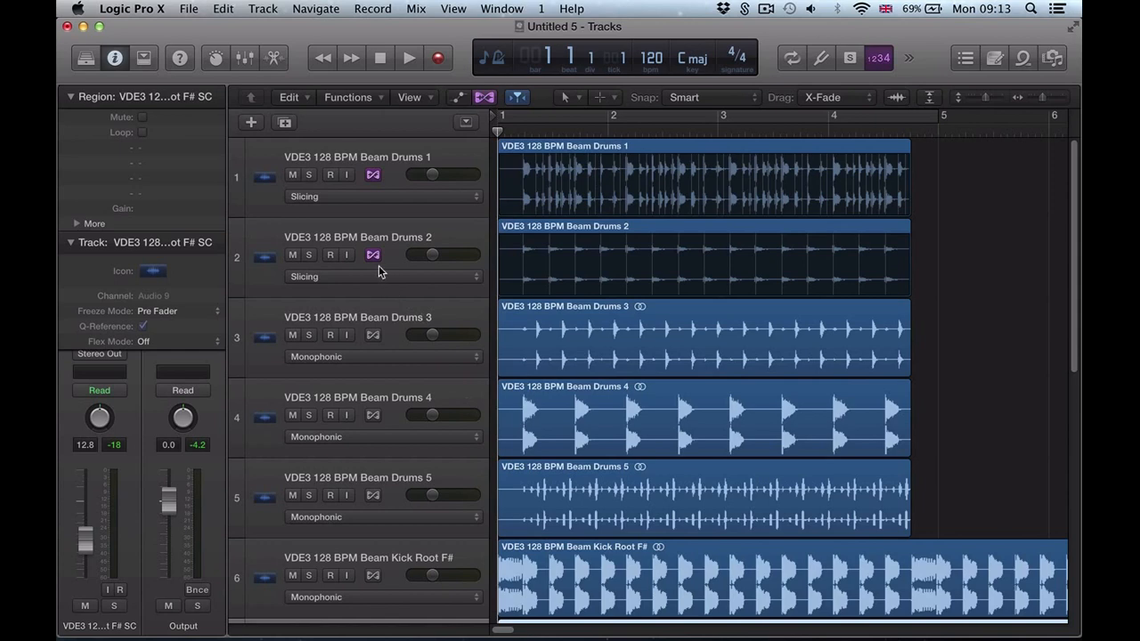
pyautogui.click(1050, 57)
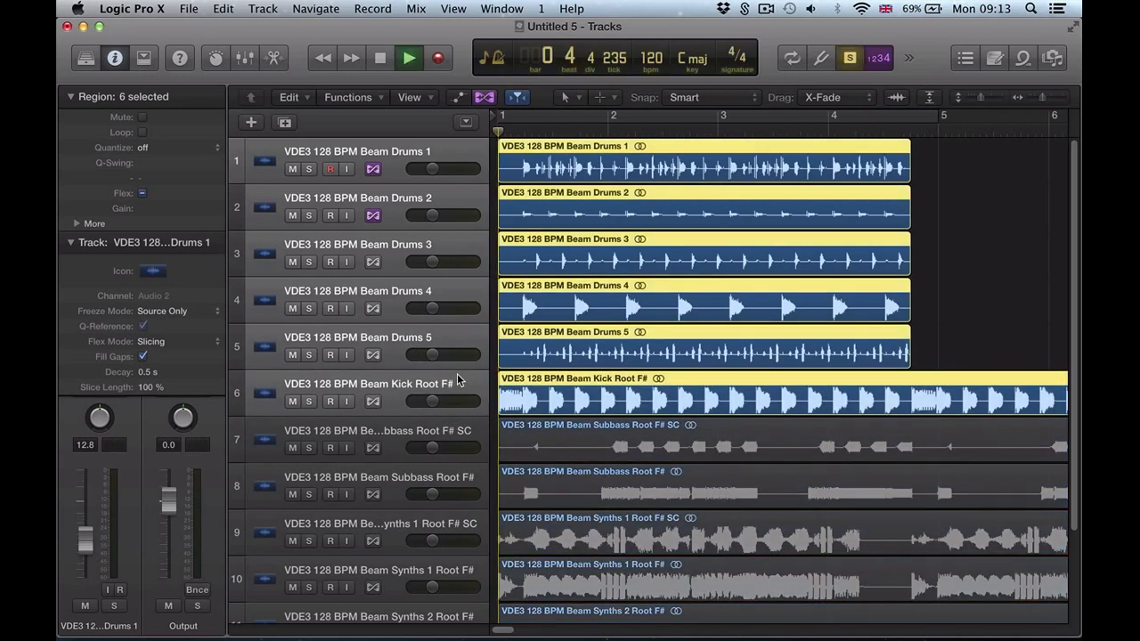
# - Stop playback and scroll down to the Subbass Root F# SC track's flex settings
pyautogui.click(410, 57)
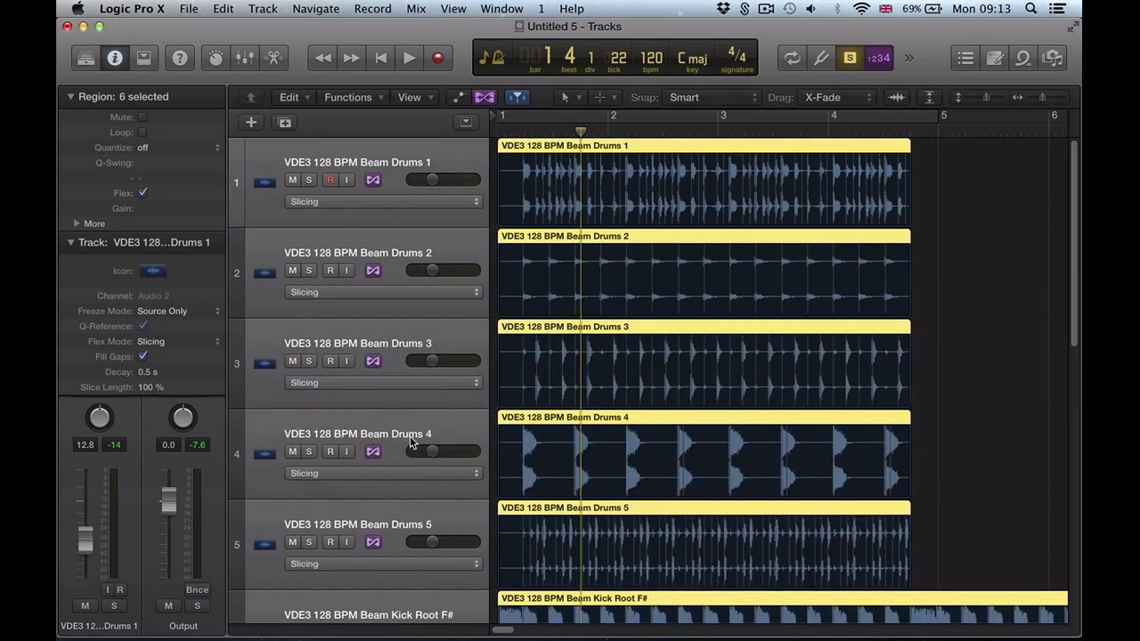
pyautogui.scroll(-3)
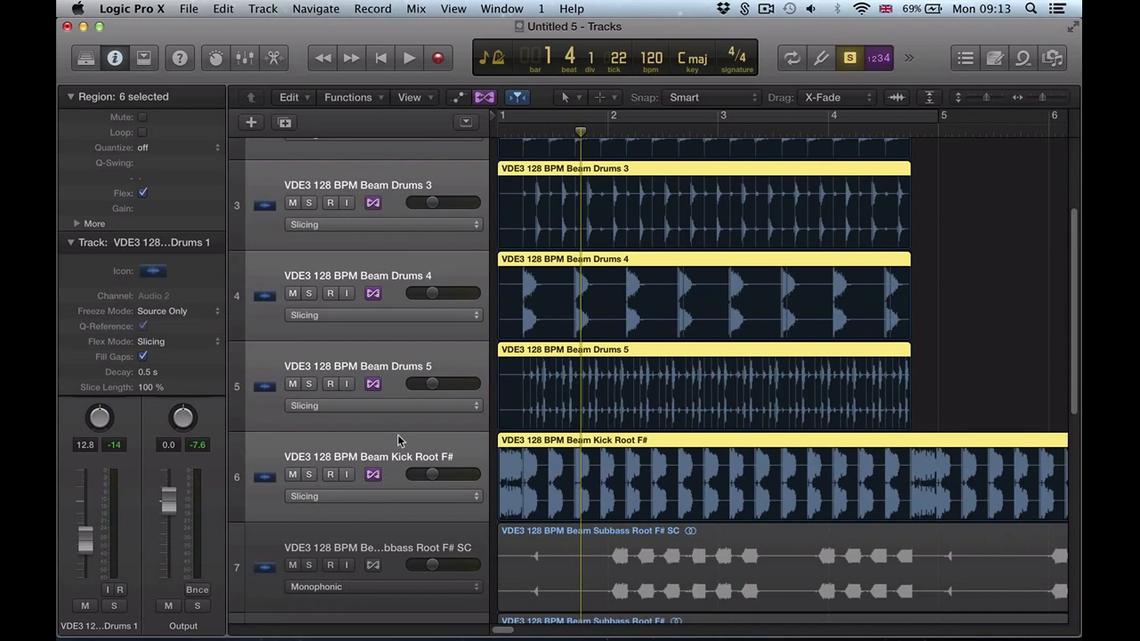
pyautogui.scroll(-3)
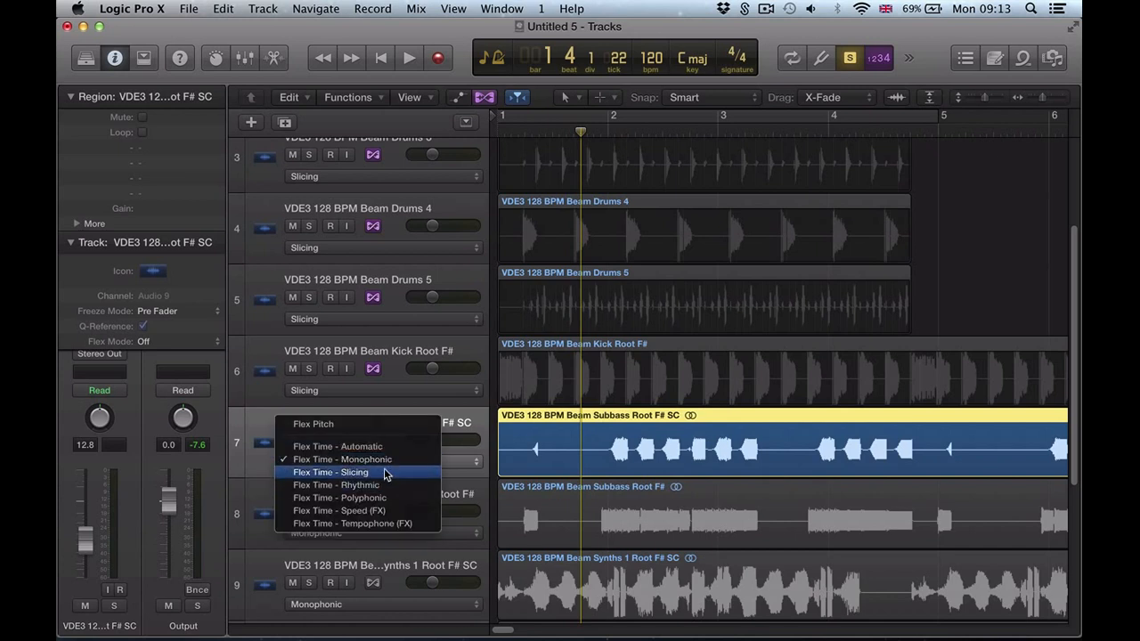
# - Set the sub-bass tracks to monophonic flex time and the synth tracks to polyphonic
pyautogui.click(342, 460)
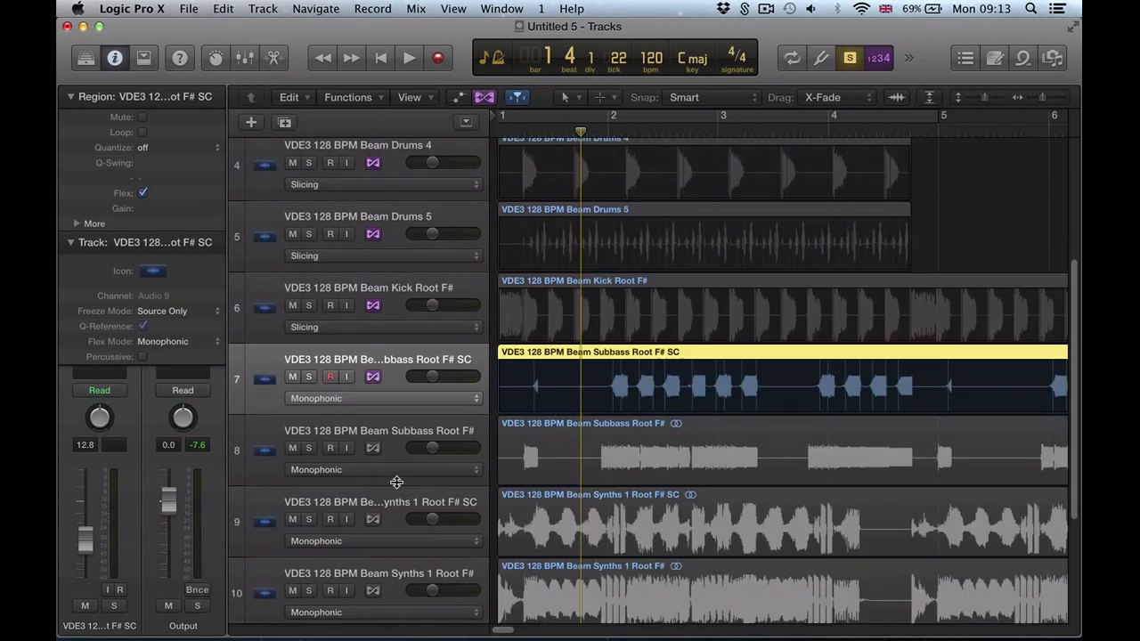
pyautogui.click(784, 454)
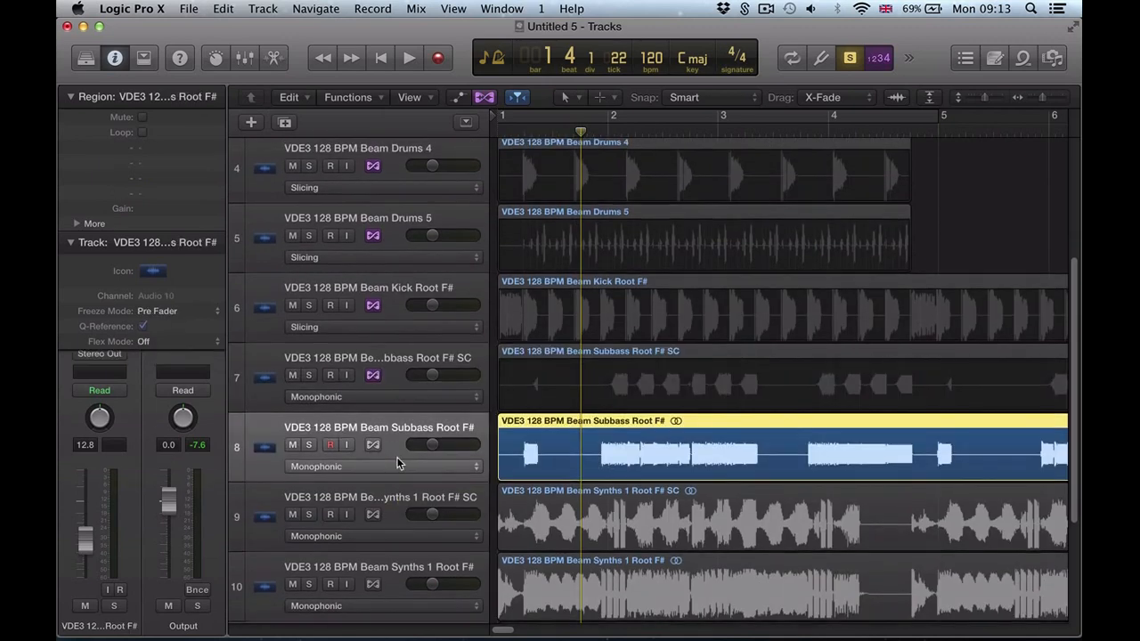
pyautogui.scroll(-3)
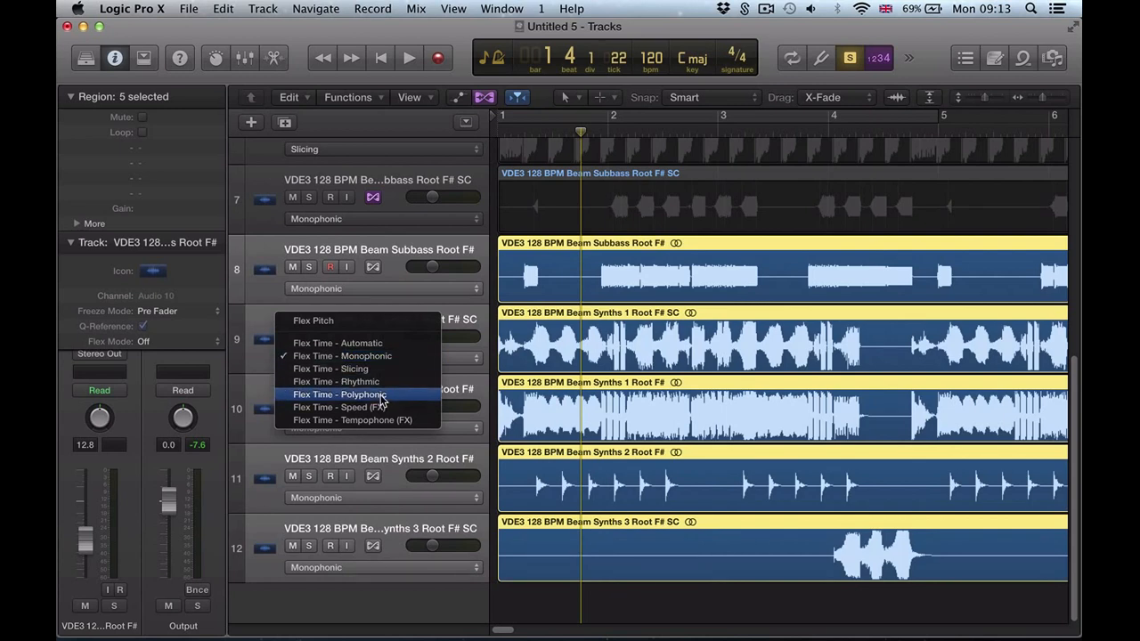
pyautogui.click(339, 396)
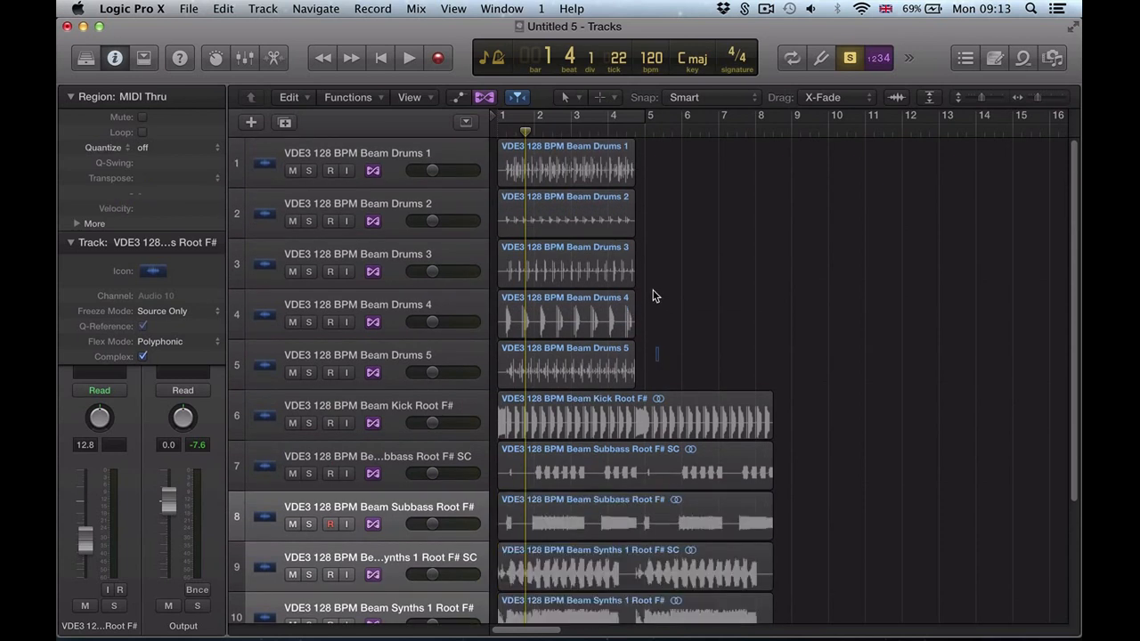
# - Extend the kick, bass and synth loop regions so they end at bar 9
pyautogui.click(566, 169)
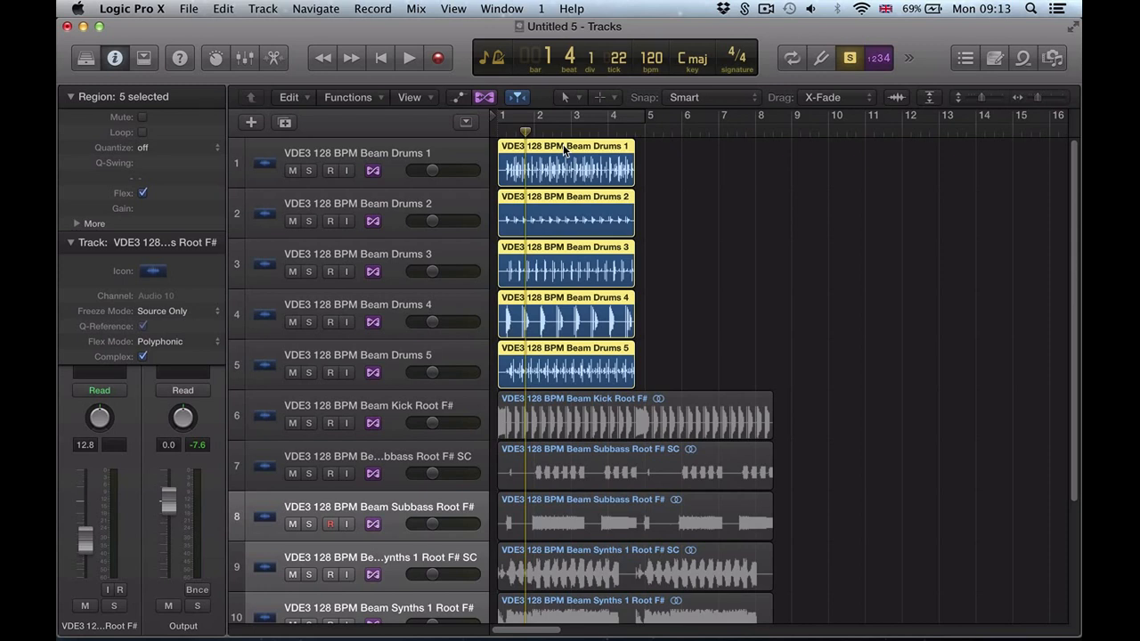
pyautogui.moveTo(627, 149)
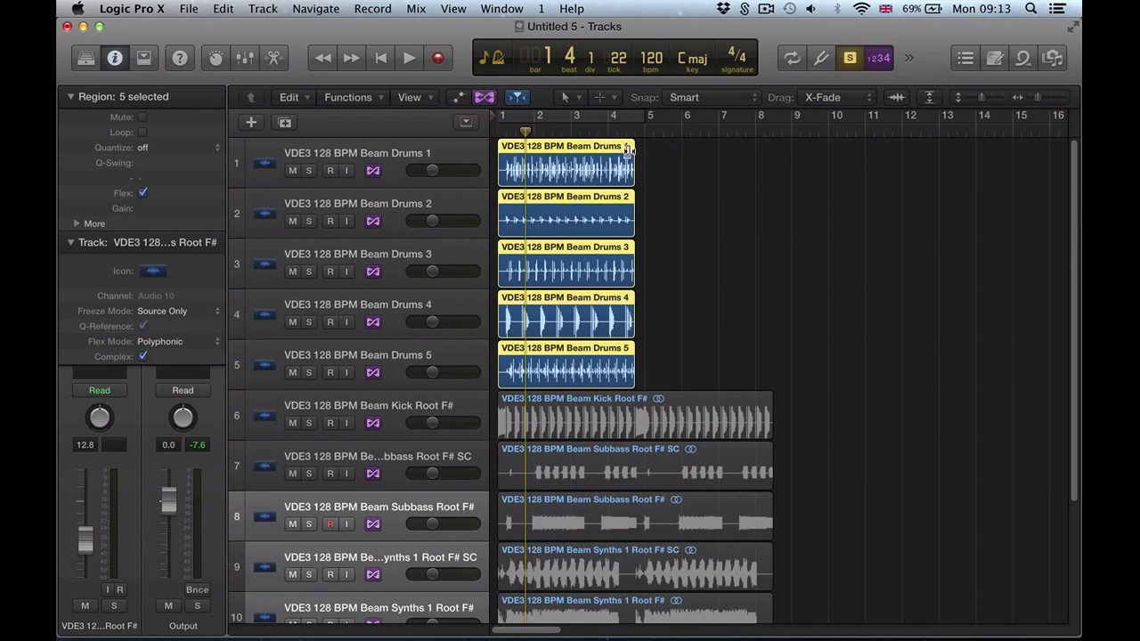
pyautogui.scroll(-3)
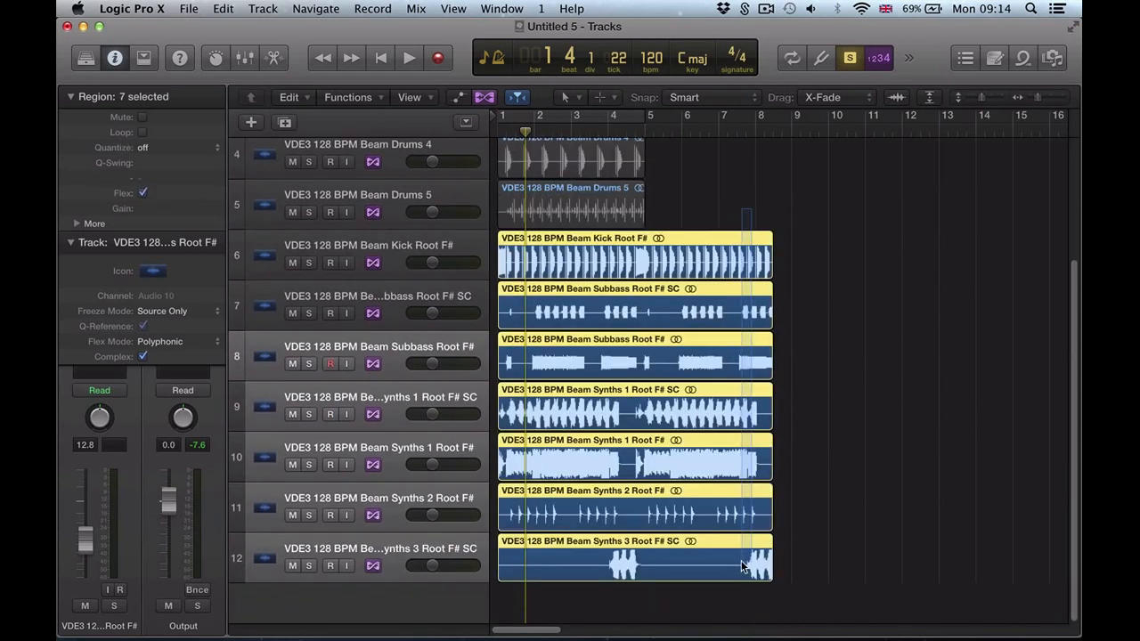
pyautogui.moveTo(747, 256); pyautogui.dragTo(791, 257)
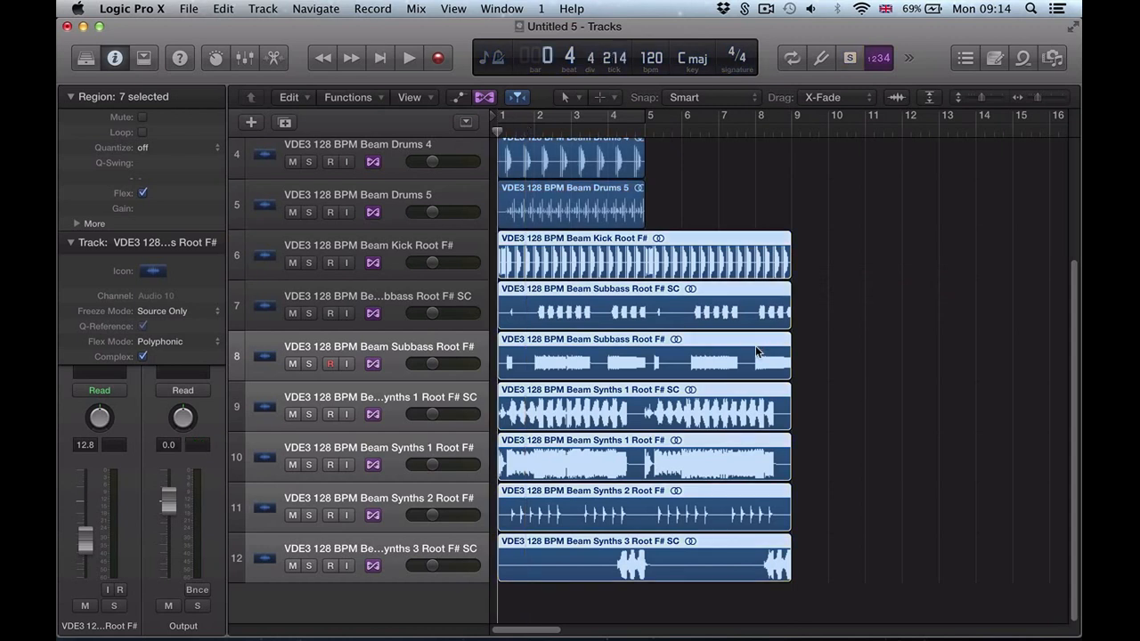
# - Audition all loops at the 120 BPM tempo, then stop playback
pyautogui.click(409, 57)
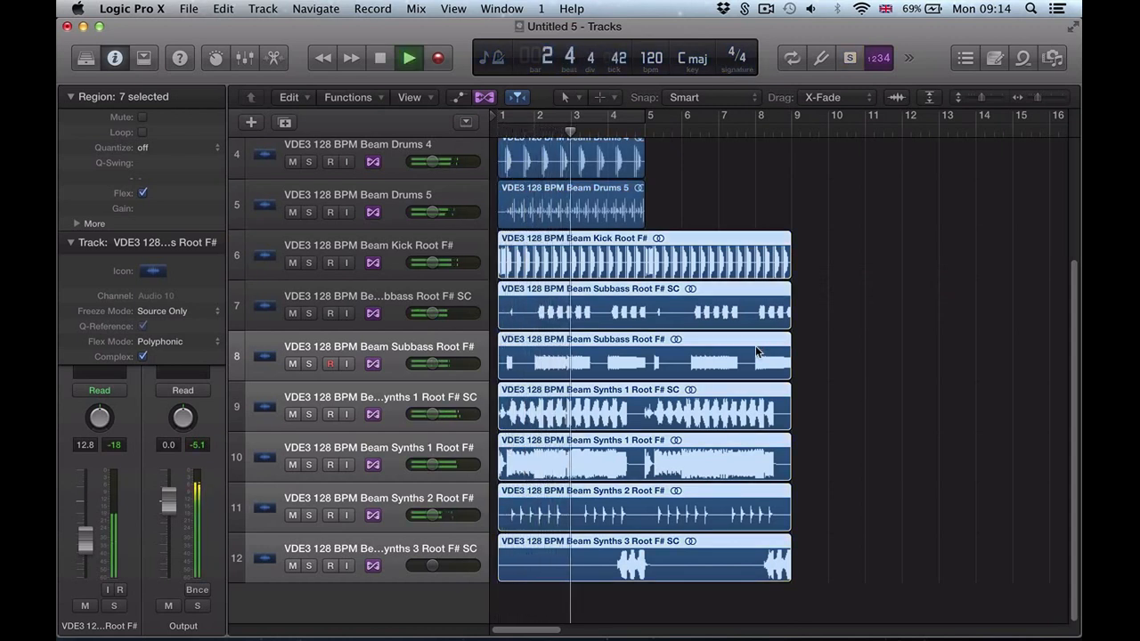
pyautogui.click(377, 57)
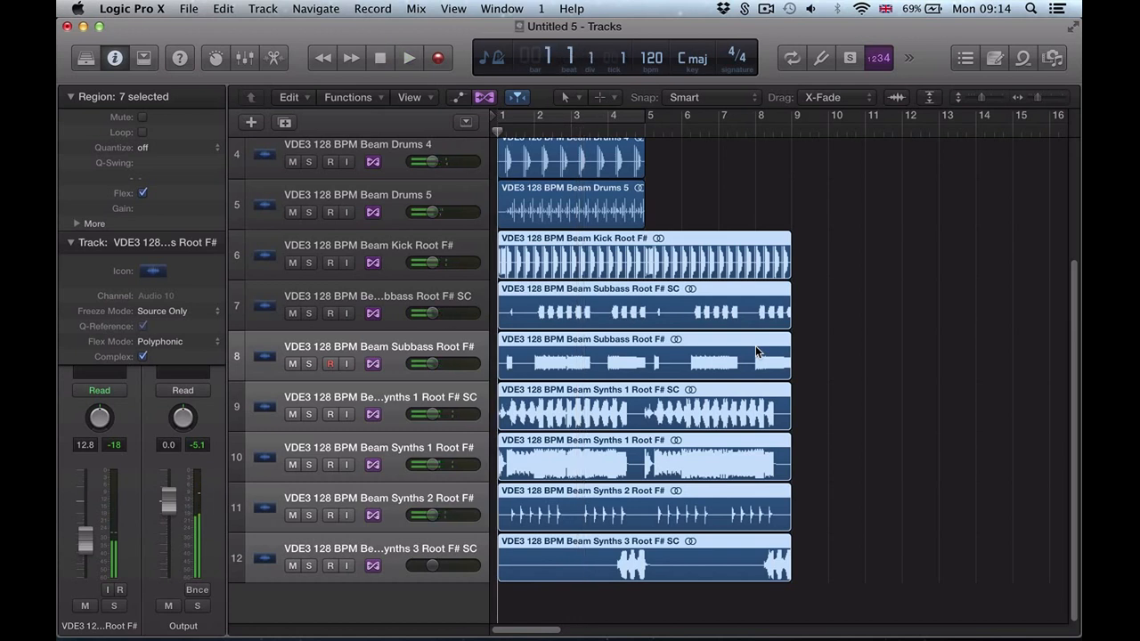